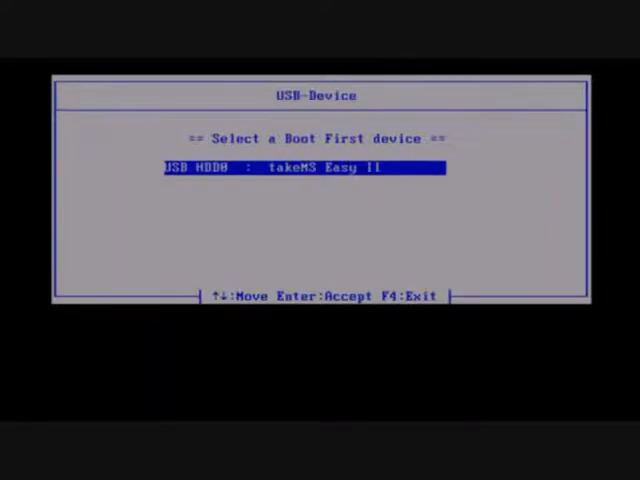
# Step: Boot from the USB HDD0: takeMS Easy II drive in the BIOS boot menu
pyautogui.press('enter')
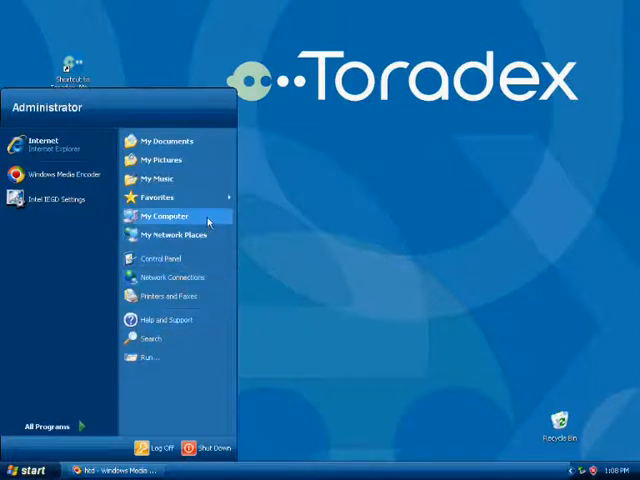
# Step: Open Computer Management via My Computer's Manage and show Disk Management
pyautogui.rightClick(167, 216)
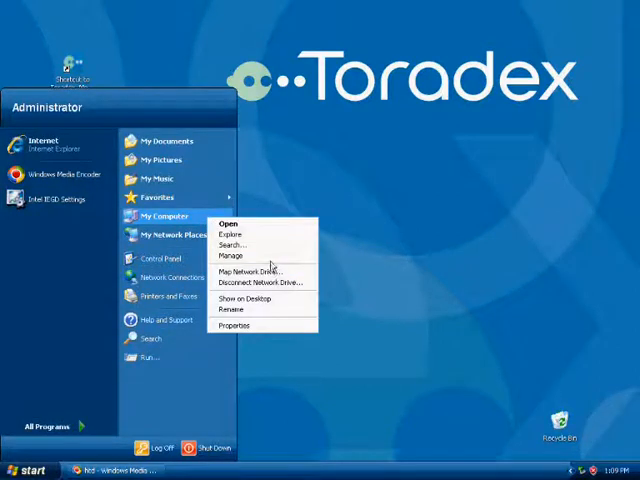
pyautogui.click(270, 264)
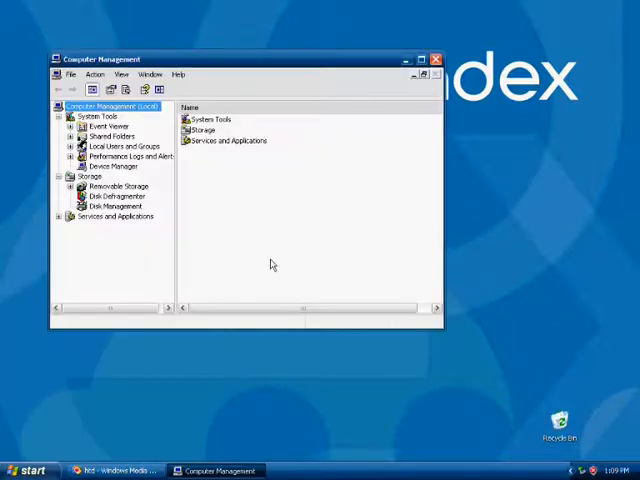
pyautogui.click(108, 206)
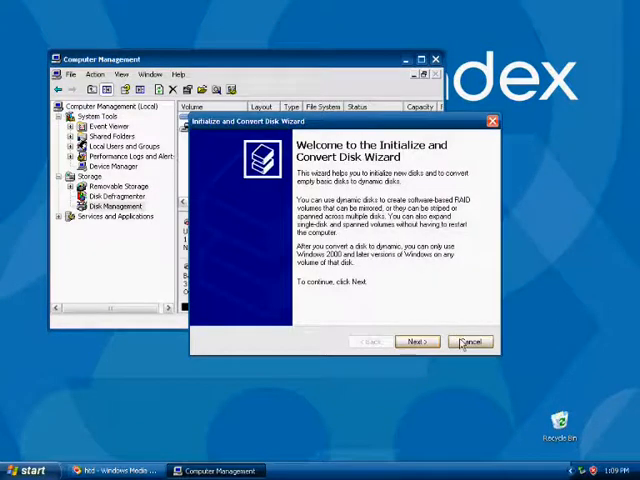
# Step: Dismiss the conversion wizard and initialize the 1.90 GB Disk 0 as a basic disk
pyautogui.click(470, 341)
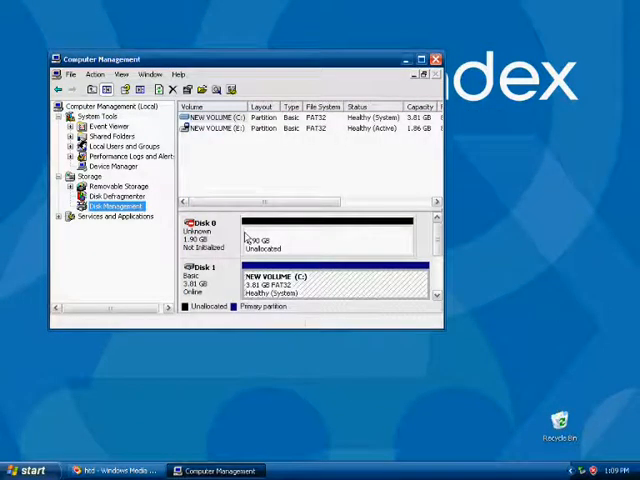
pyautogui.rightClick(245, 237)
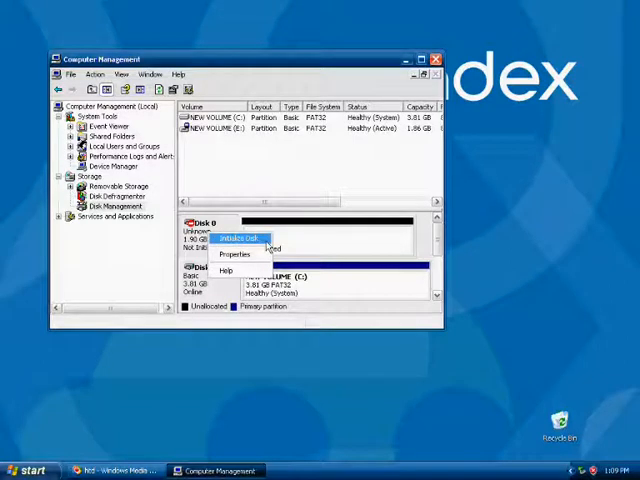
pyautogui.click(228, 238)
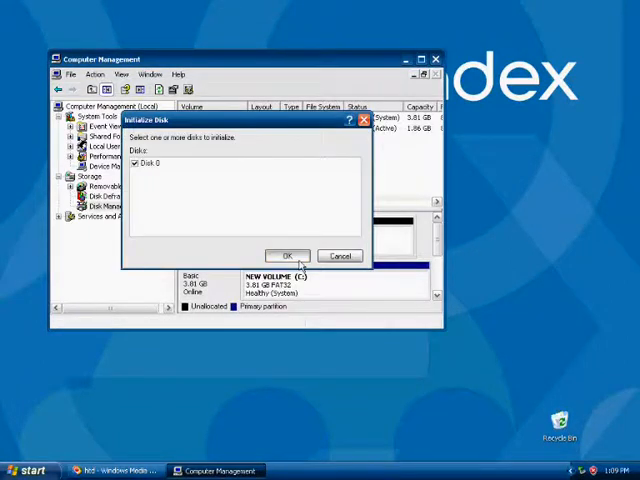
pyautogui.click(285, 255)
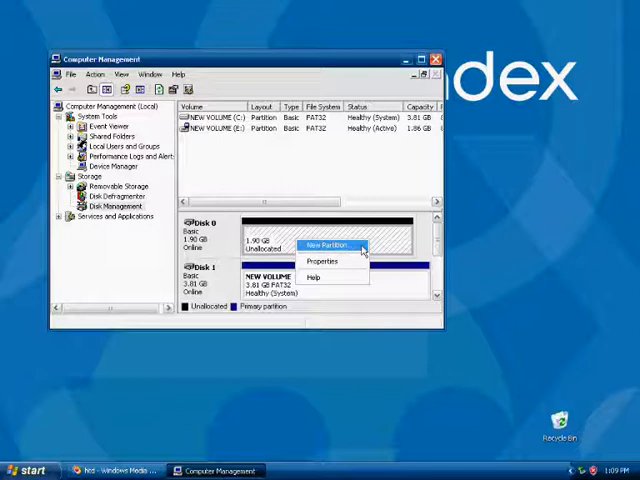
# Step: Create a 1945 MB primary FAT32 partition with drive letter D on Disk 0
pyautogui.click(324, 245)
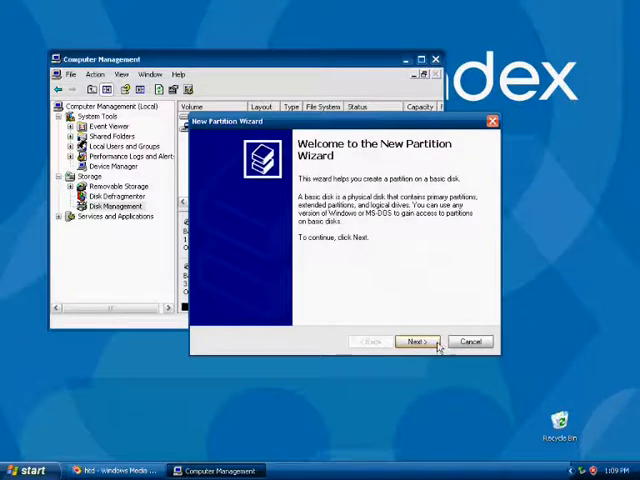
pyautogui.click(416, 341)
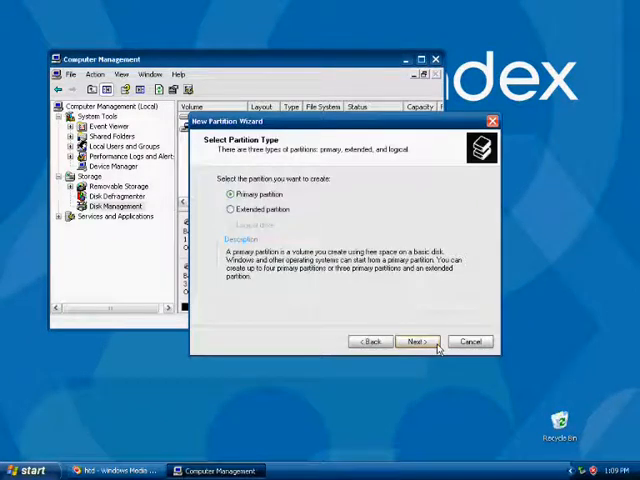
pyautogui.click(416, 341)
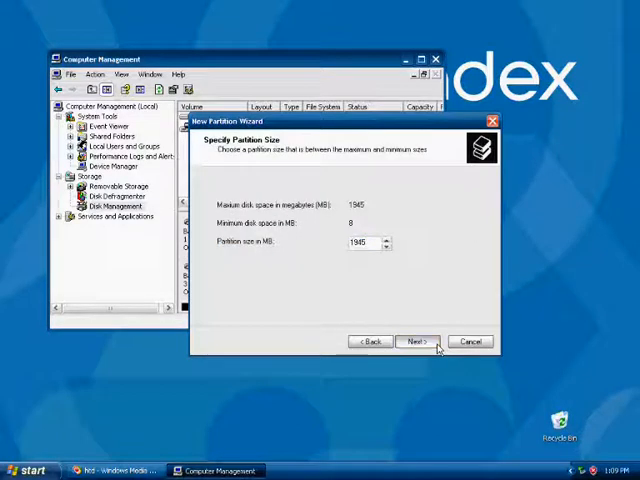
pyautogui.click(416, 341)
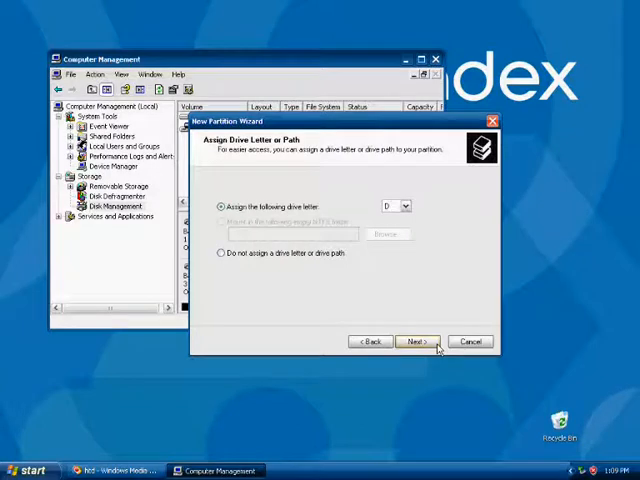
pyautogui.click(415, 341)
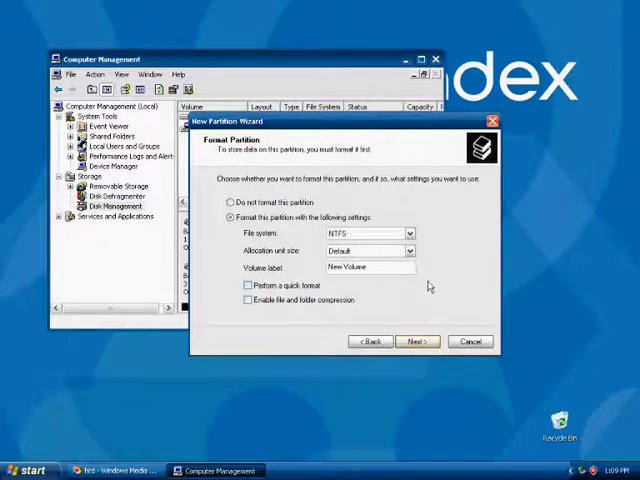
pyautogui.click(408, 232)
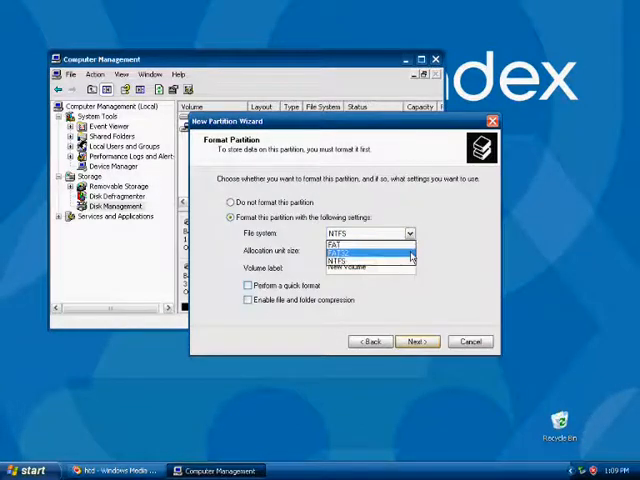
pyautogui.click(355, 245)
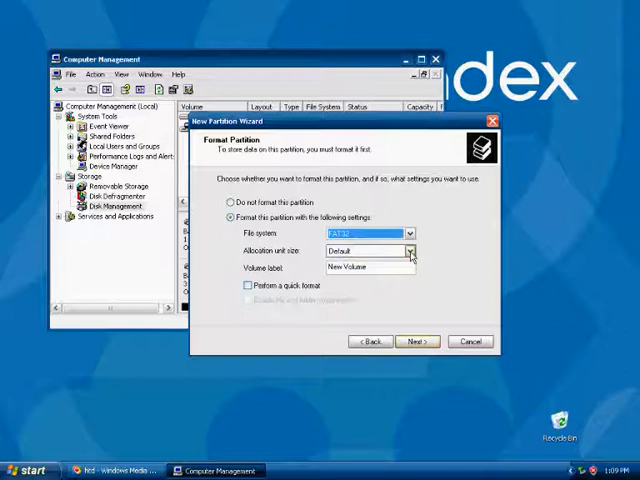
pyautogui.click(416, 341)
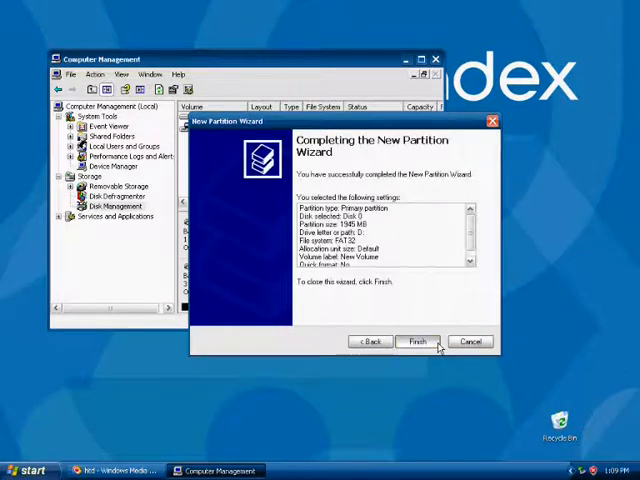
pyautogui.click(417, 341)
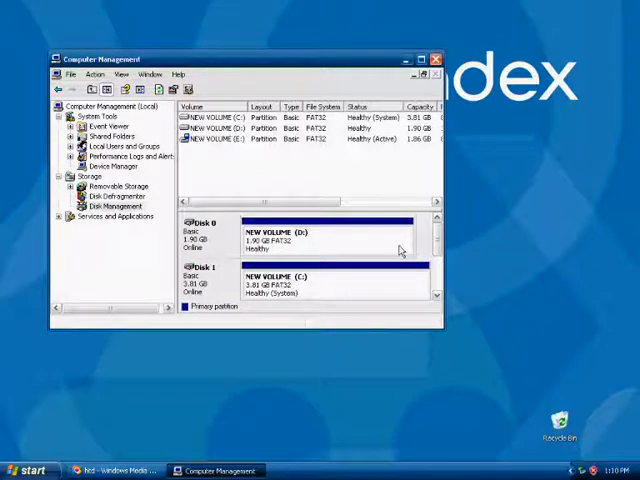
# Step: Mark the NEW VOLUME (D:) partition as active
pyautogui.rightClick(300, 237)
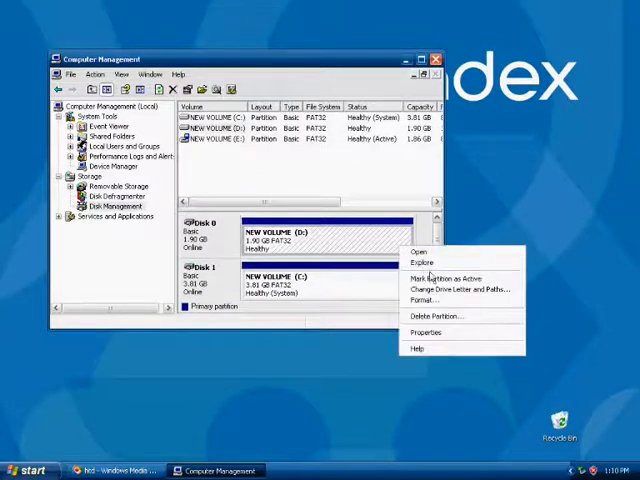
pyautogui.click(449, 276)
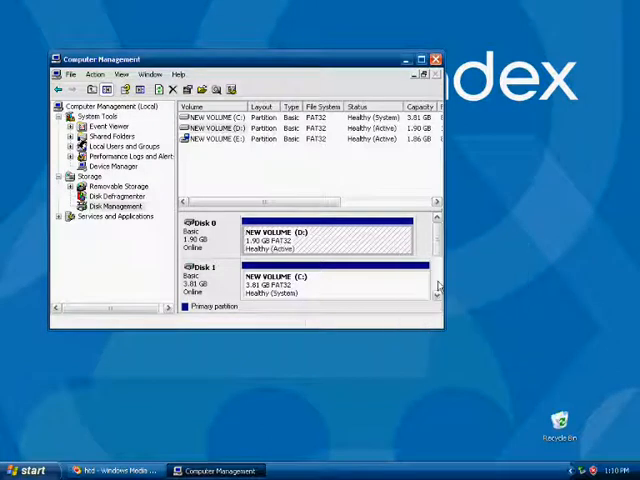
pyautogui.click(435, 60)
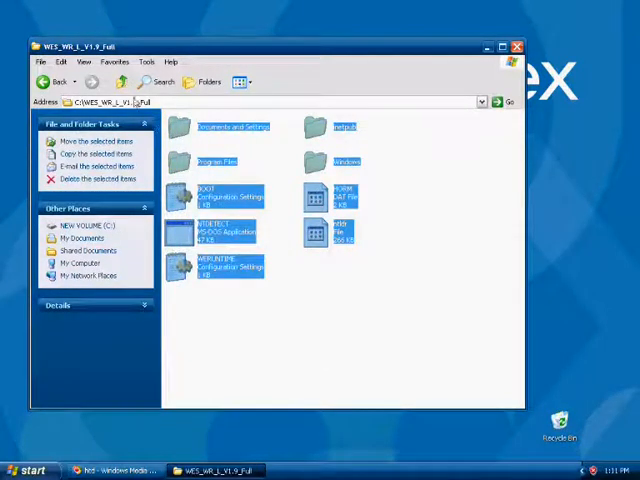
# Step: Paste the WES_WR_L_V1.9_Full files onto D: and close the Explorer window
pyautogui.click(122, 81)
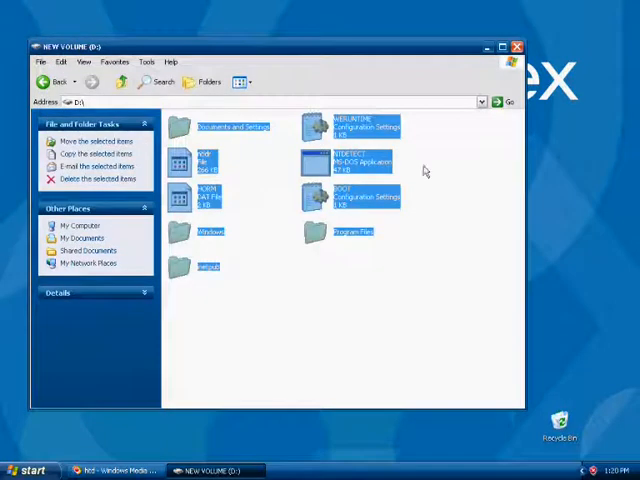
pyautogui.click(510, 47)
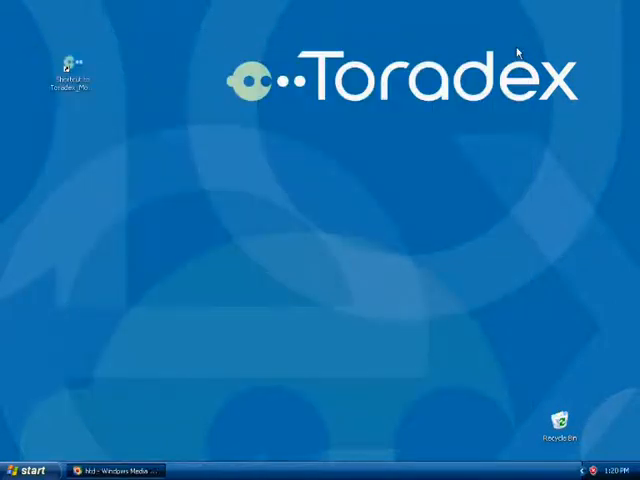
# Step: Restart Windows XP Embedded by choosing Restart in the Shut Down dialog
pyautogui.click(30, 466)
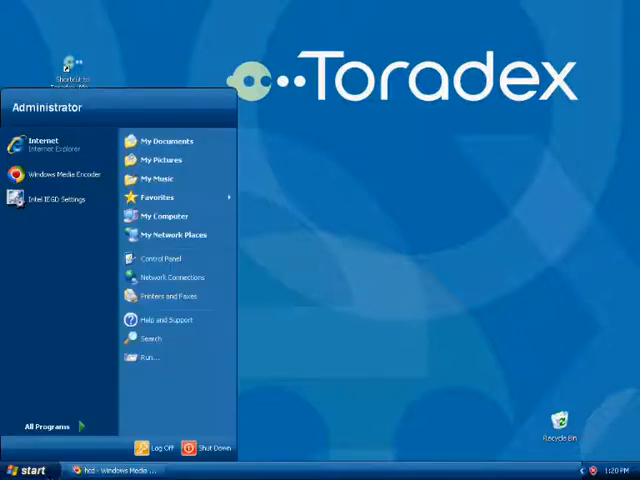
pyautogui.moveTo(215, 446)
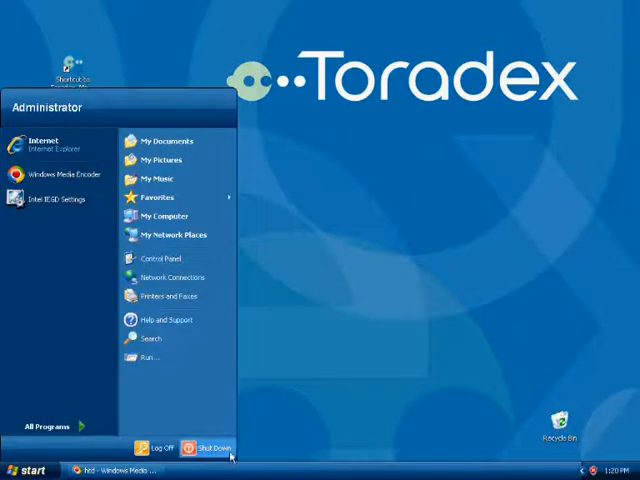
pyautogui.click(217, 442)
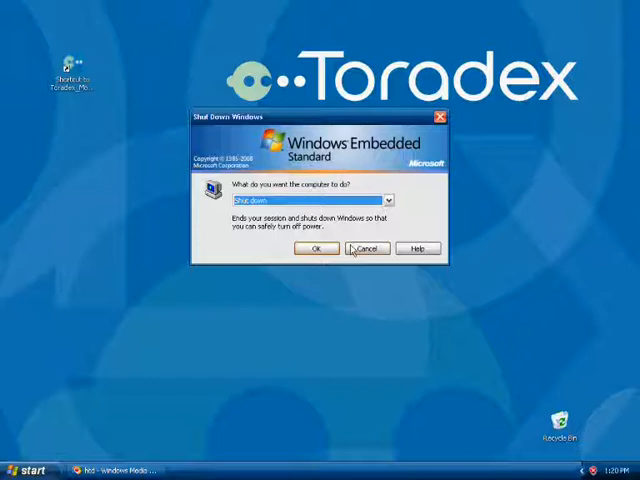
pyautogui.click(390, 200)
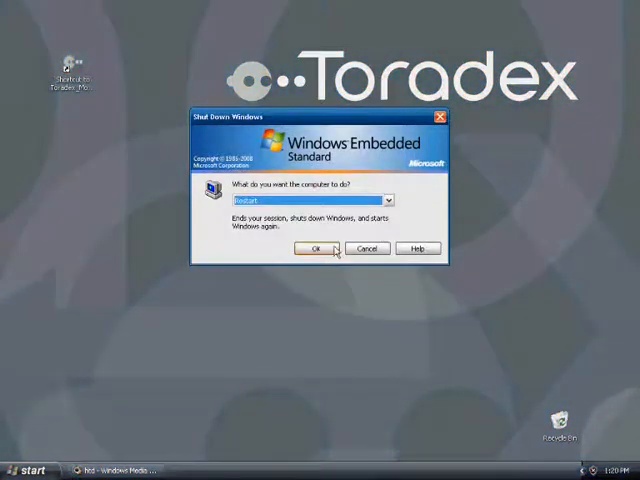
pyautogui.click(318, 248)
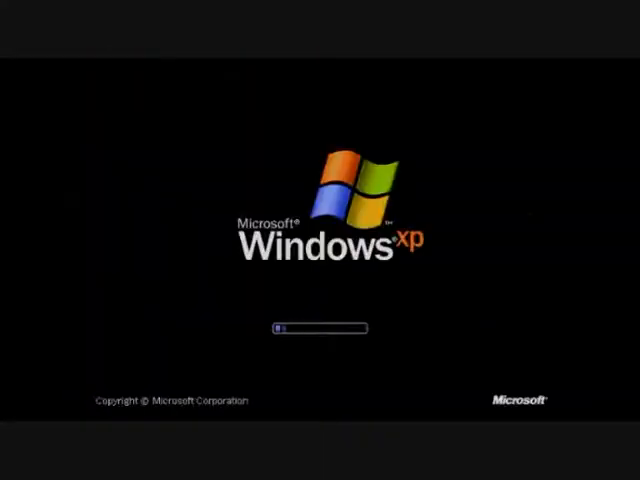